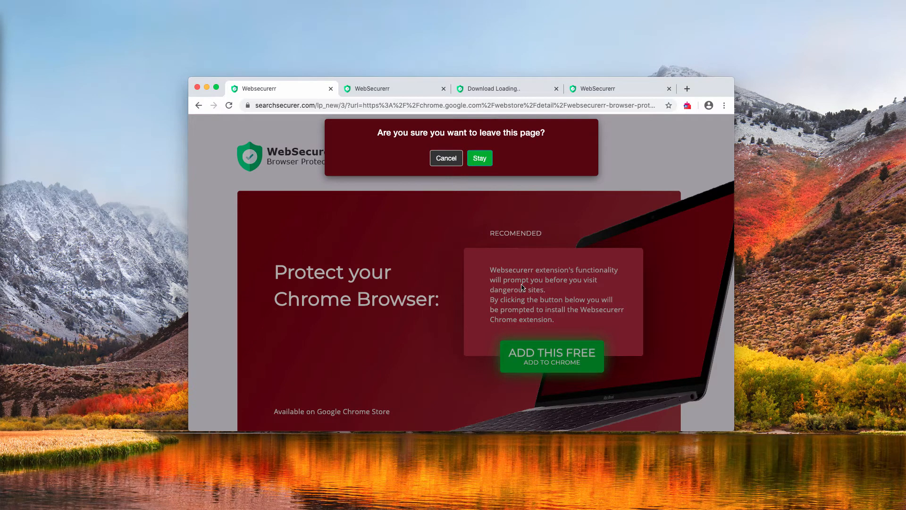
pyautogui.moveTo(604, 273)
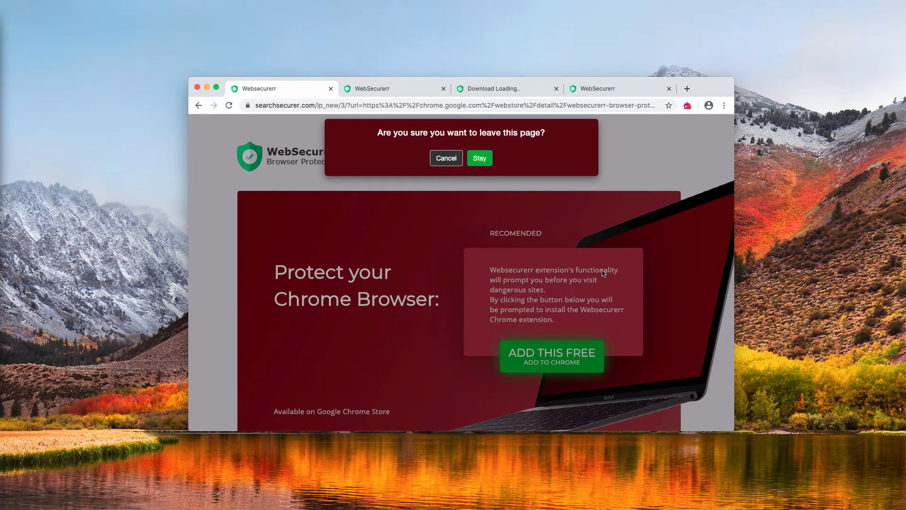
pyautogui.moveTo(544, 290)
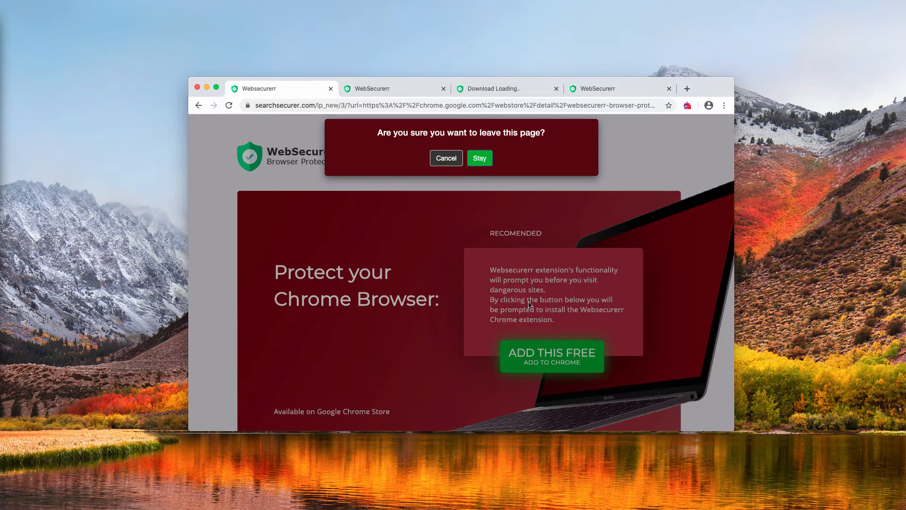
pyautogui.moveTo(560, 300)
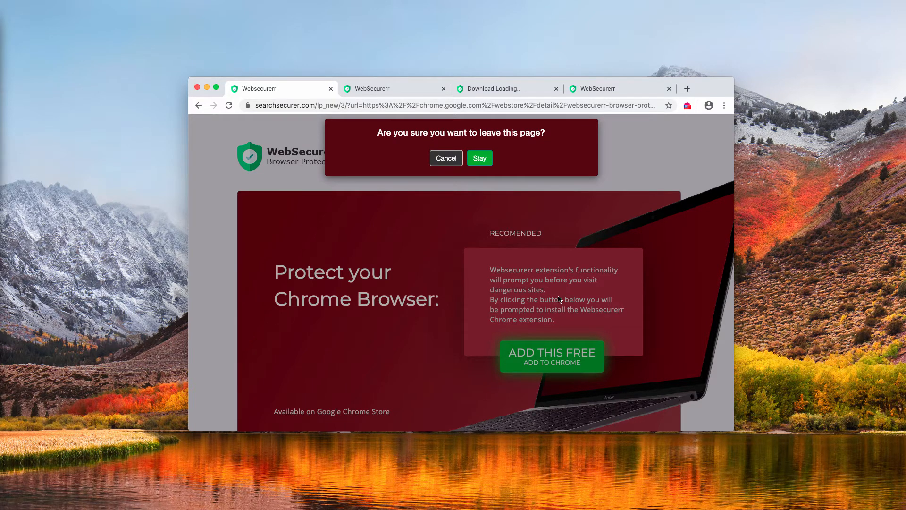
pyautogui.moveTo(503, 323)
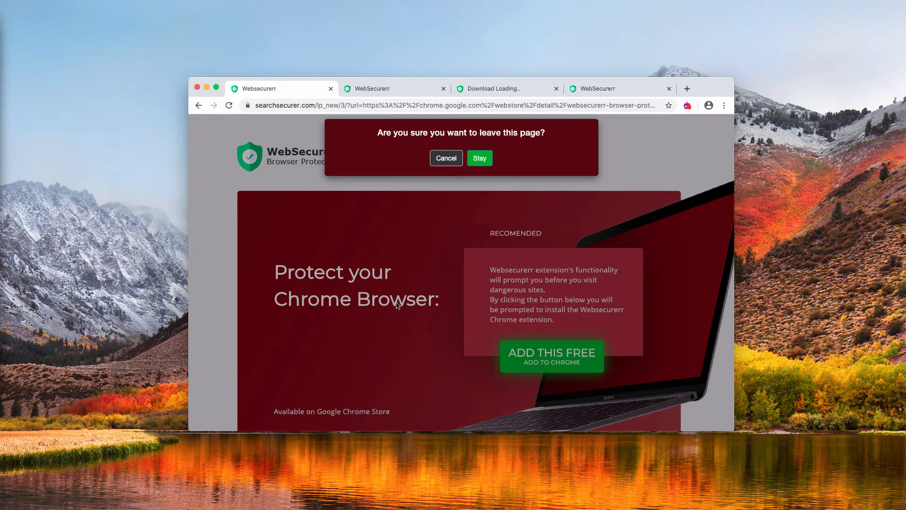
pyautogui.moveTo(435, 193)
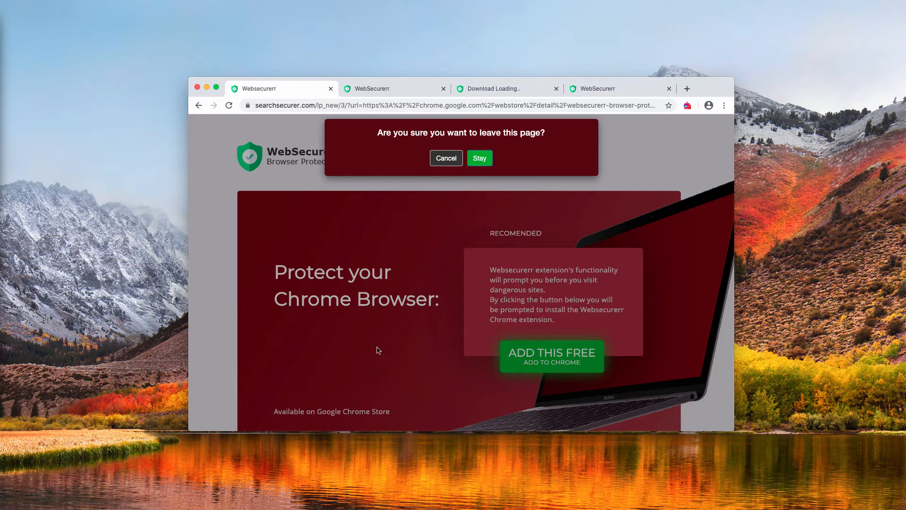
pyautogui.moveTo(308, 205)
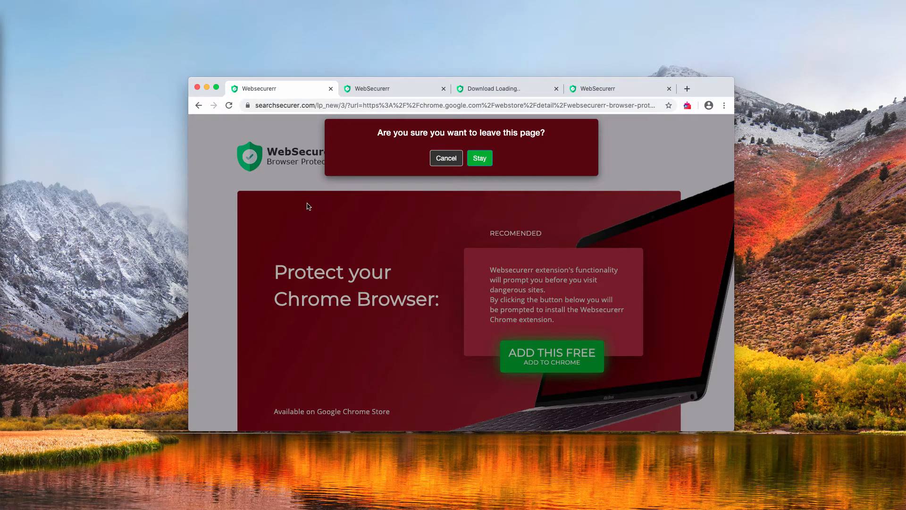
pyautogui.moveTo(430, 192)
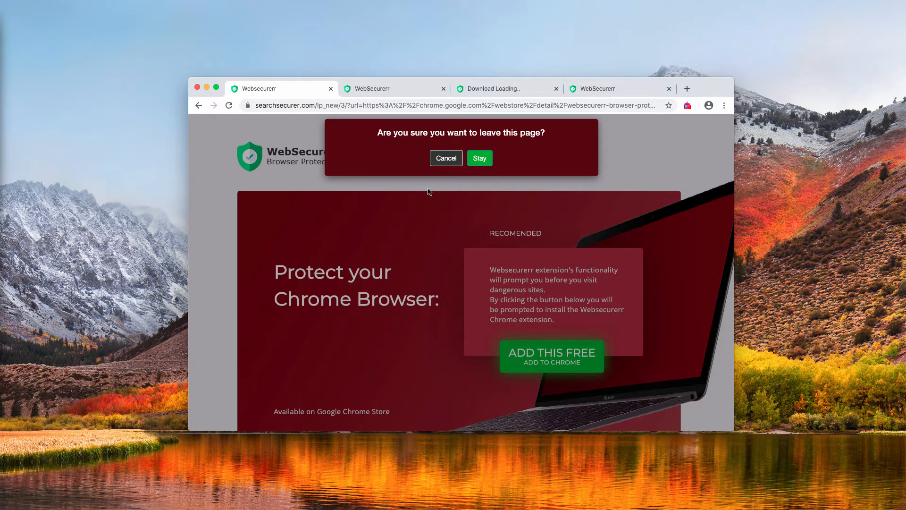
# Open the WebSecurerr Browser Protection store listing and reach its Add to Chrome permission prompt
pyautogui.click(480, 158)
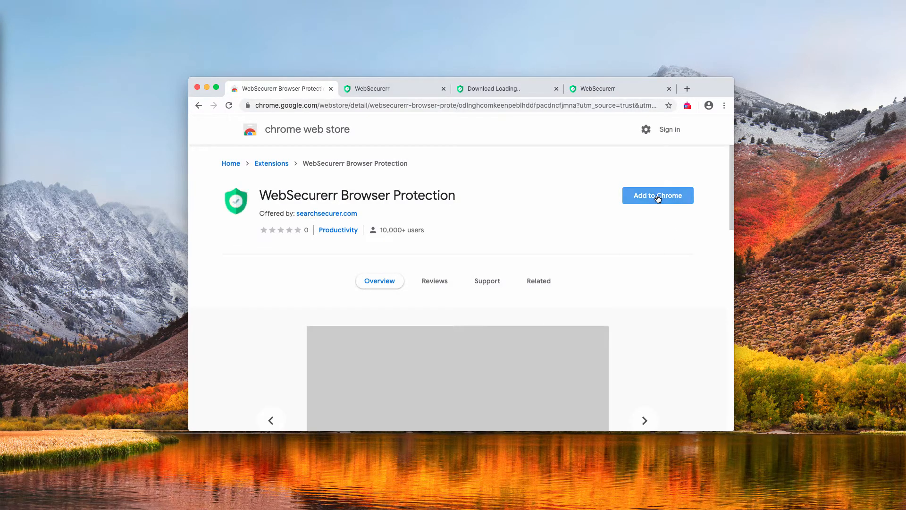
pyautogui.click(658, 195)
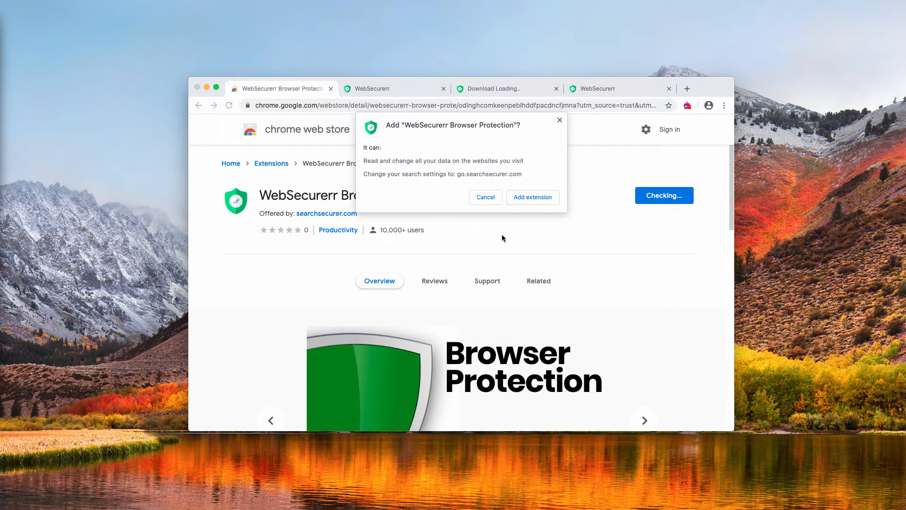
pyautogui.moveTo(400, 167)
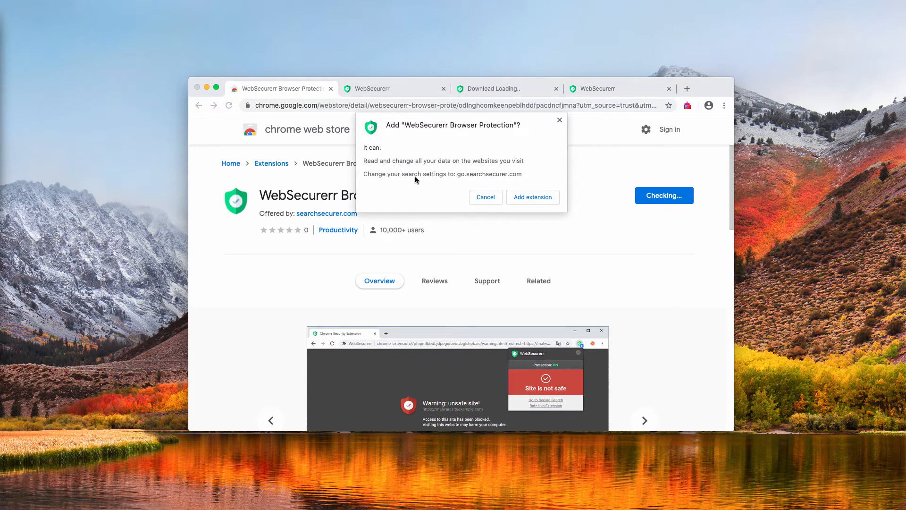
pyautogui.moveTo(464, 183)
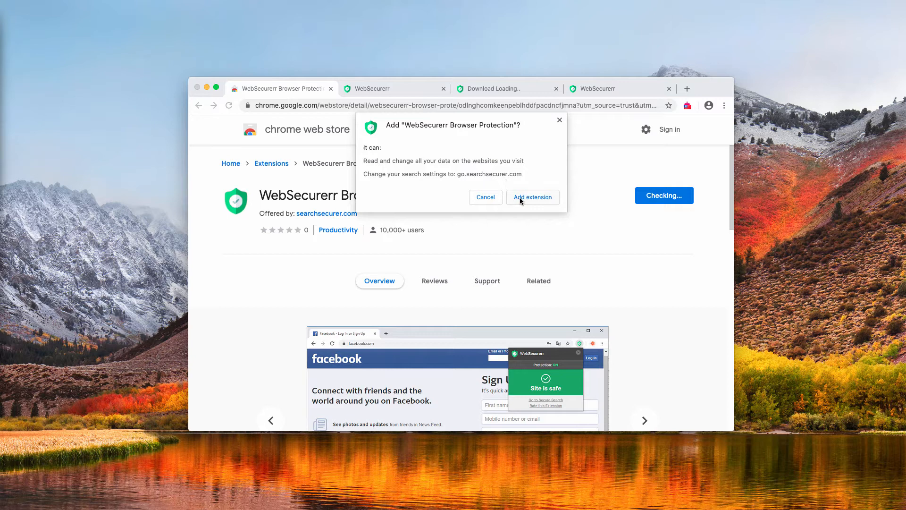
# Add WebSecurerr to Chromium, then search 'virus' in a new tab and land on Yahoo
pyautogui.click(533, 197)
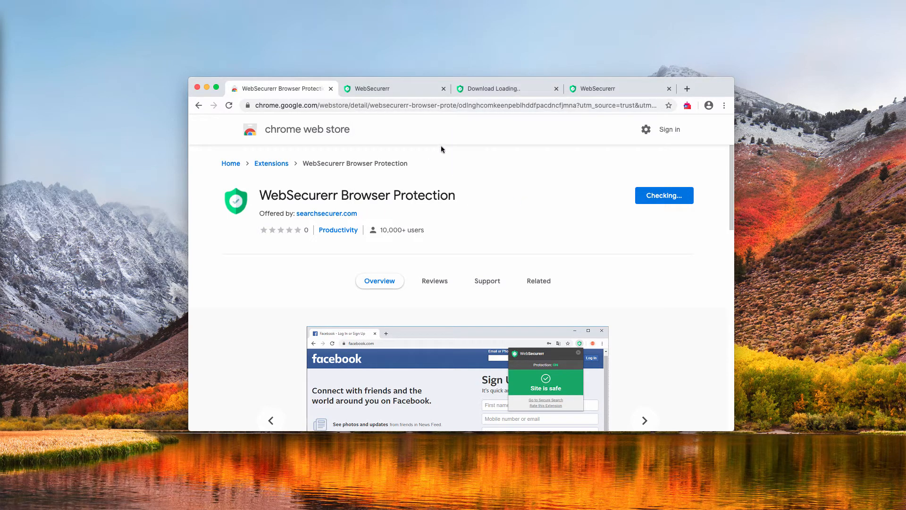
pyautogui.moveTo(639, 183)
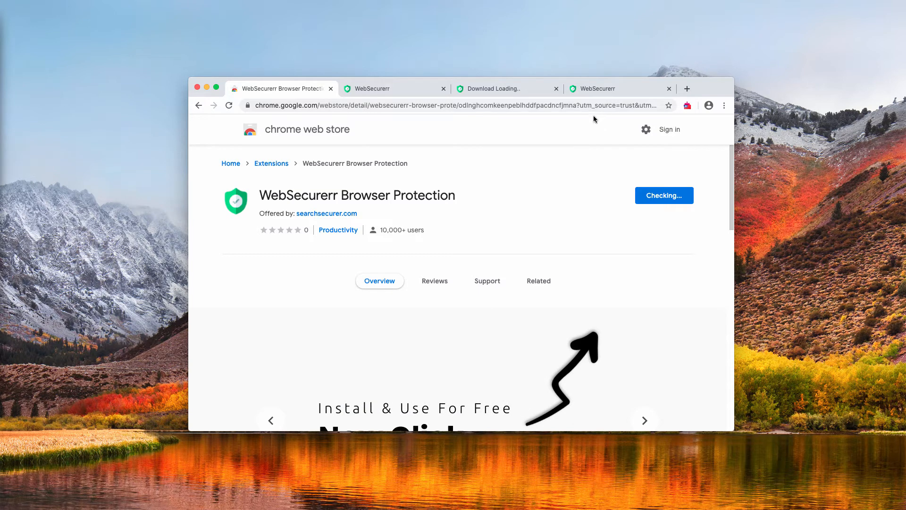
pyautogui.click(687, 89)
pyautogui.write('virus')
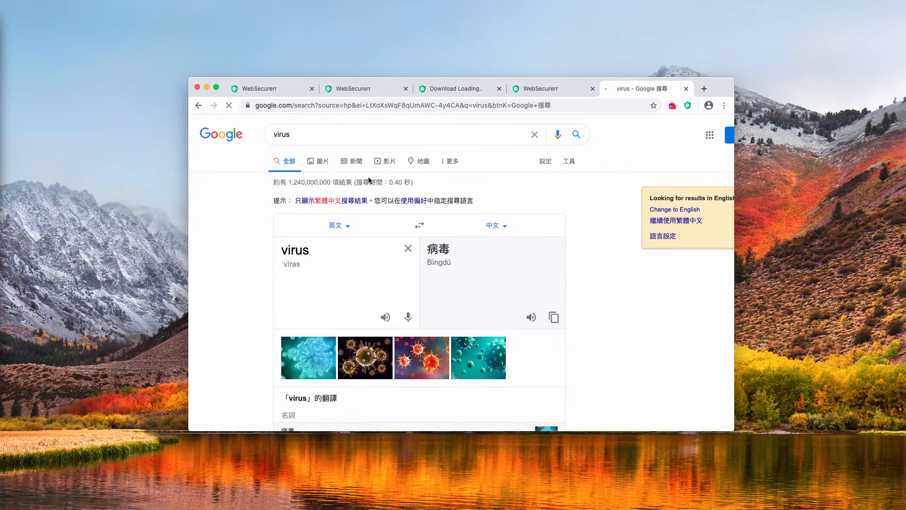
pyautogui.scroll(-3)
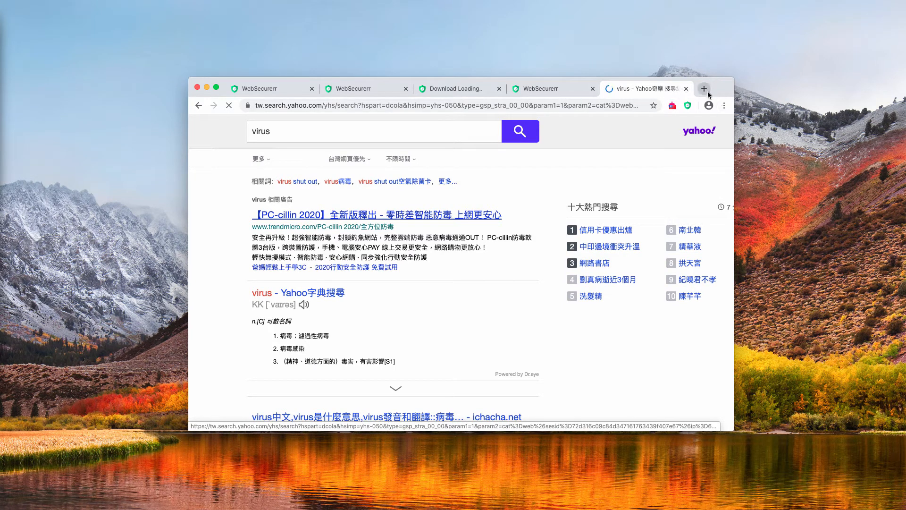
# Remove WebSecurerr Browser Protection from Chromium's Extensions page and confirm the removal
pyautogui.click(724, 106)
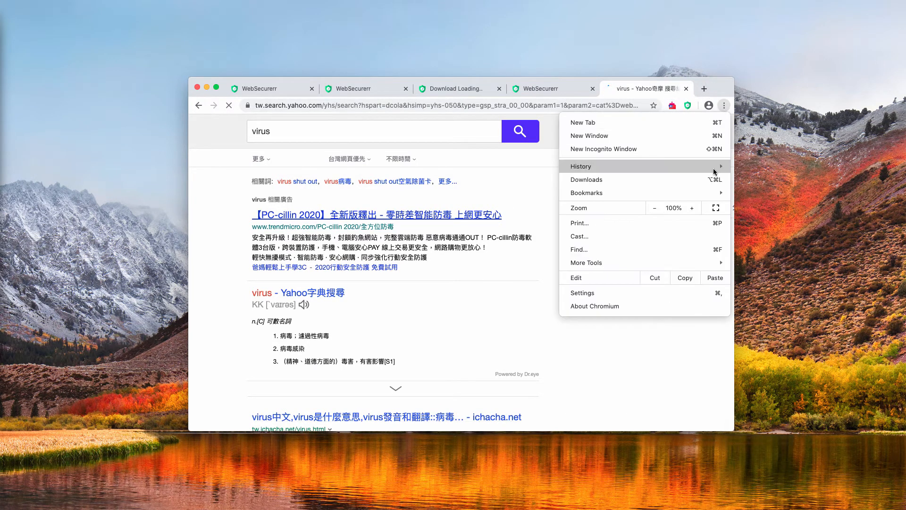
pyautogui.moveTo(631, 263)
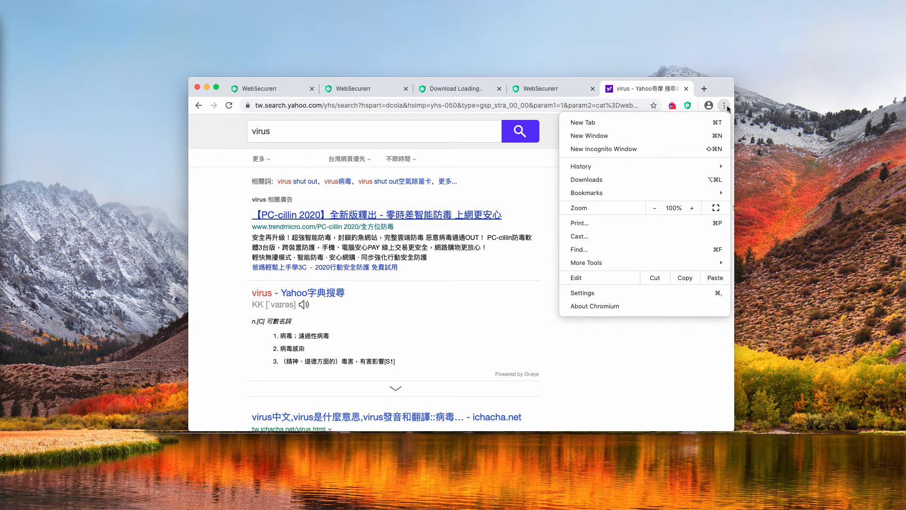
pyautogui.moveTo(619, 258)
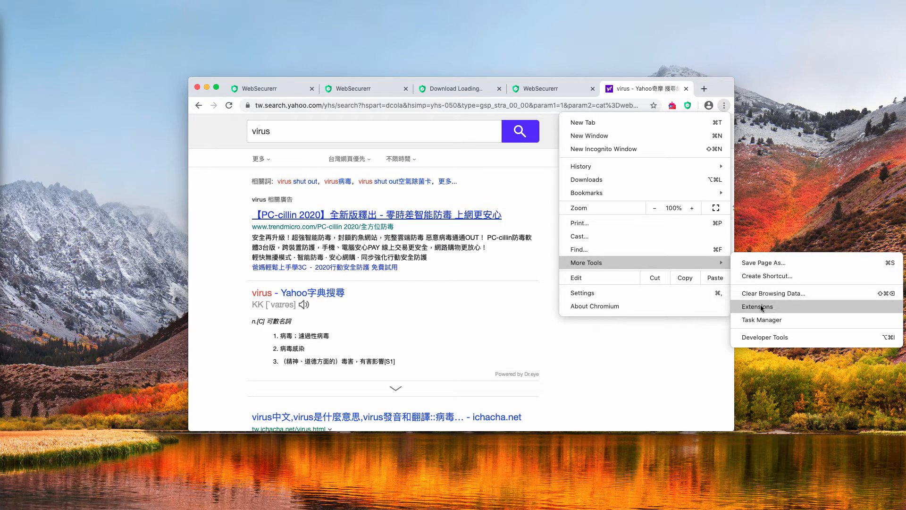
pyautogui.click(758, 306)
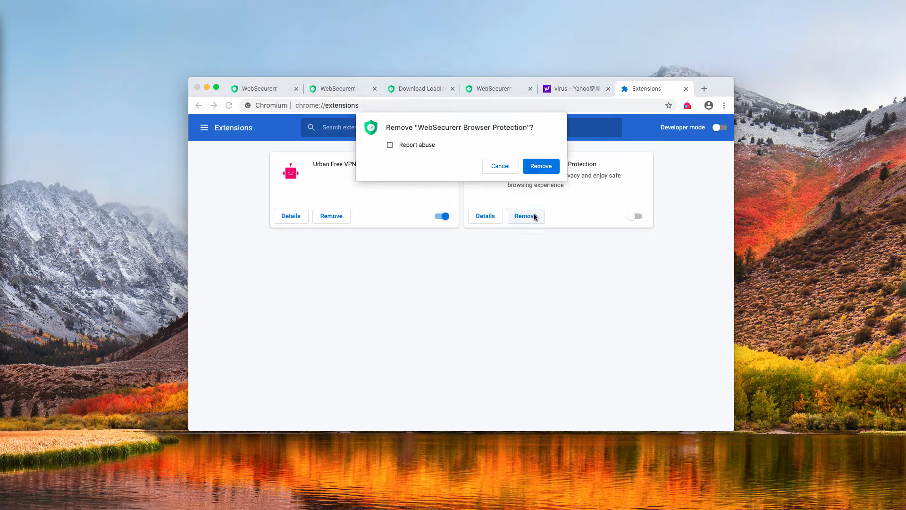
pyautogui.click(541, 165)
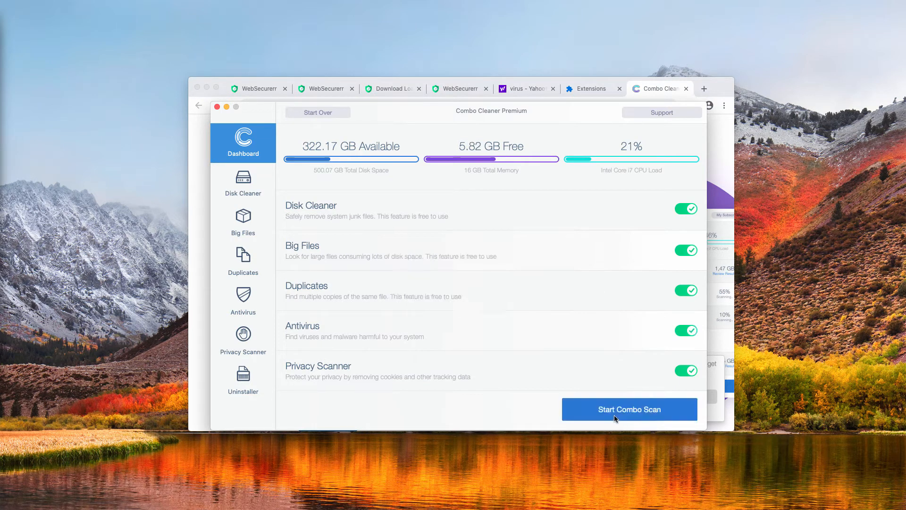
# Run a Combo Scan and review the Antivirus module's 31 detected threats
pyautogui.click(630, 410)
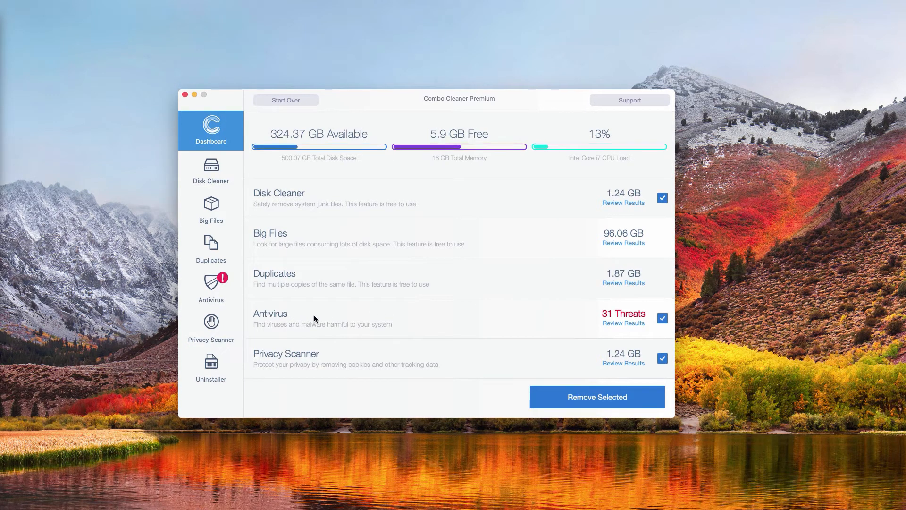
pyautogui.moveTo(619, 325)
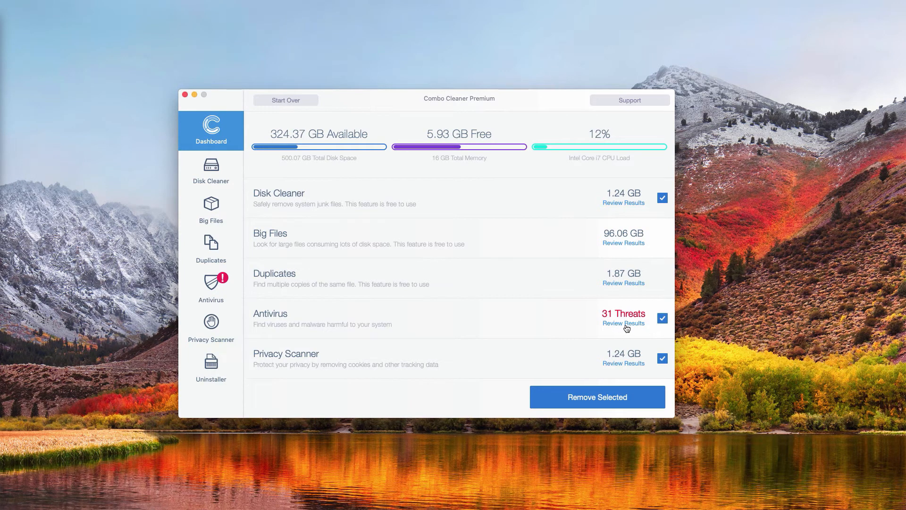
pyautogui.click(624, 323)
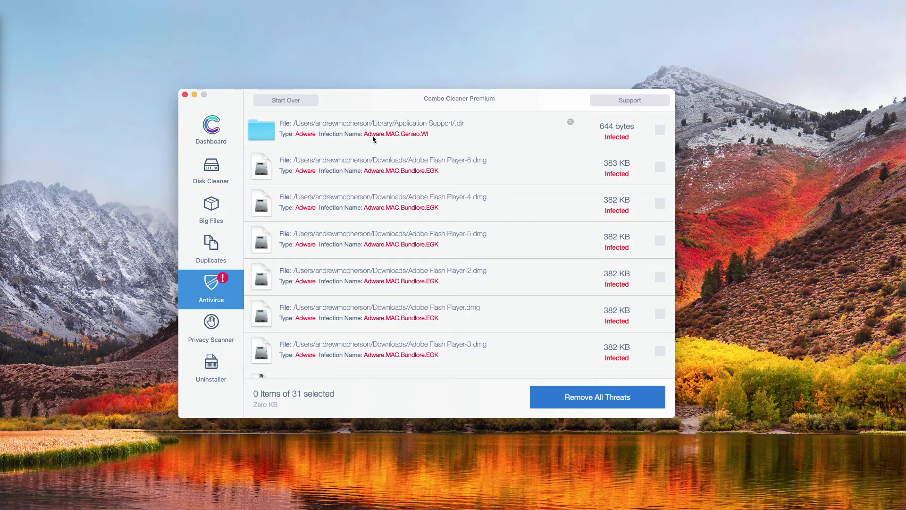
pyautogui.moveTo(402, 148)
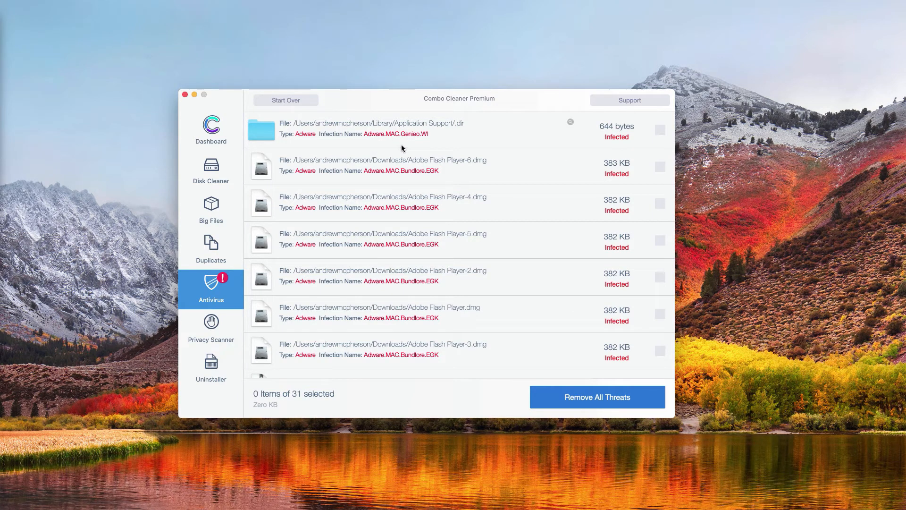
pyautogui.moveTo(410, 141)
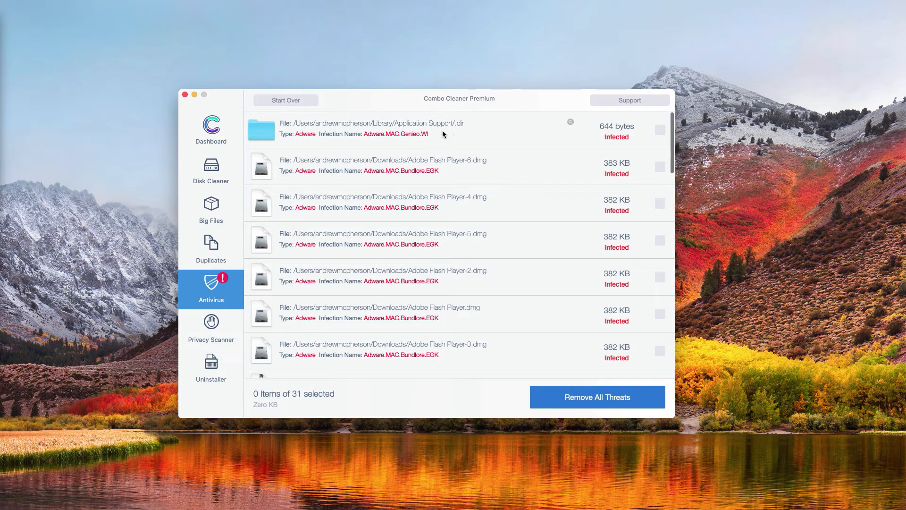
pyautogui.moveTo(457, 144)
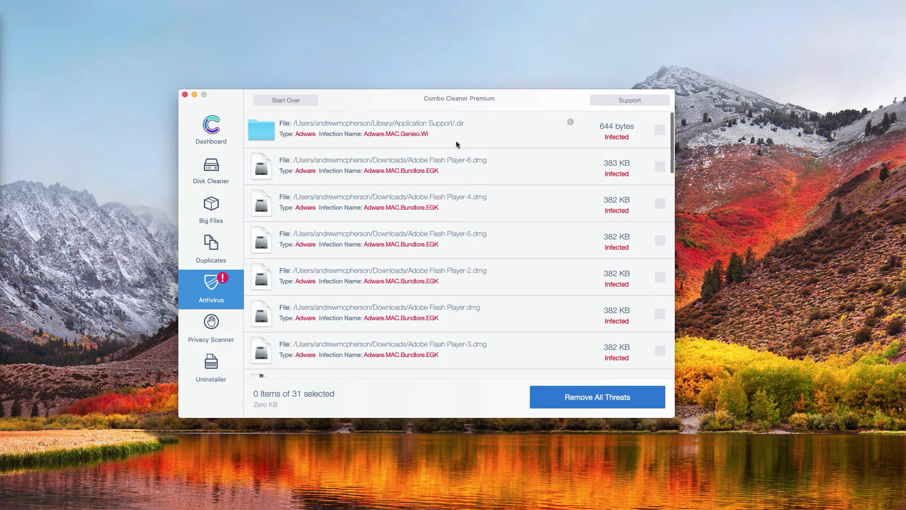
pyautogui.moveTo(571, 125)
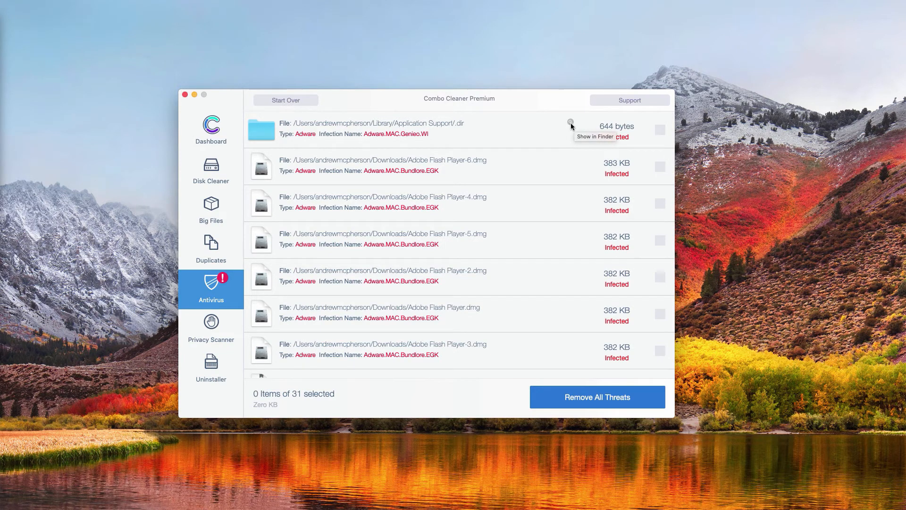
# Reveal the flagged Application Support item and Adobe Flash Player-6.dmg in Finder
pyautogui.click(571, 123)
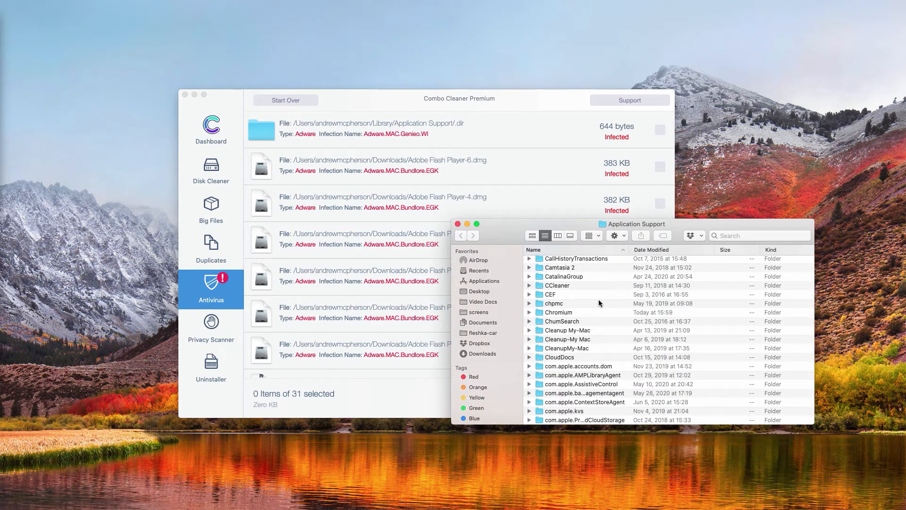
pyautogui.scroll(-3)
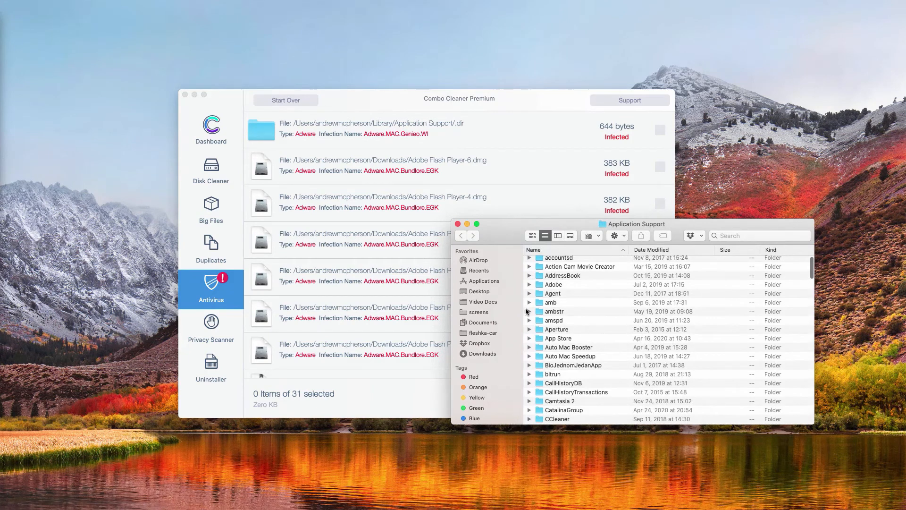
pyautogui.moveTo(464, 224)
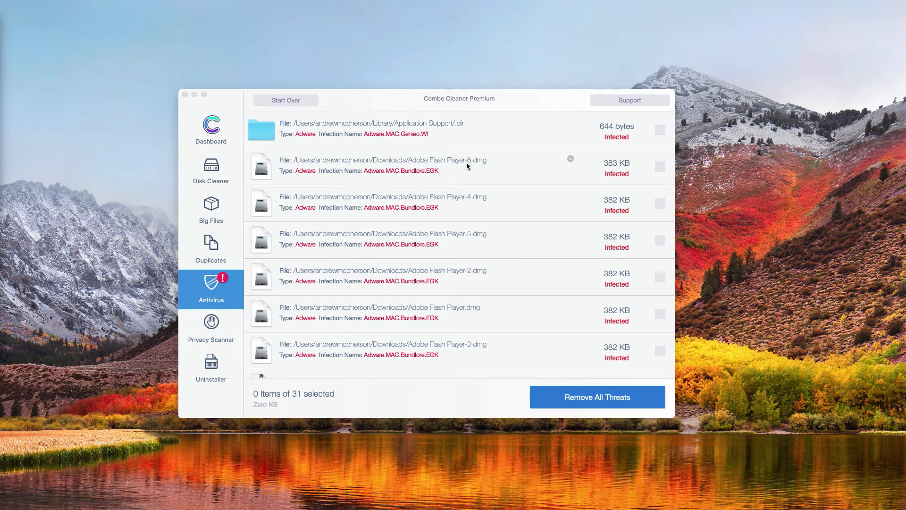
pyautogui.moveTo(484, 166)
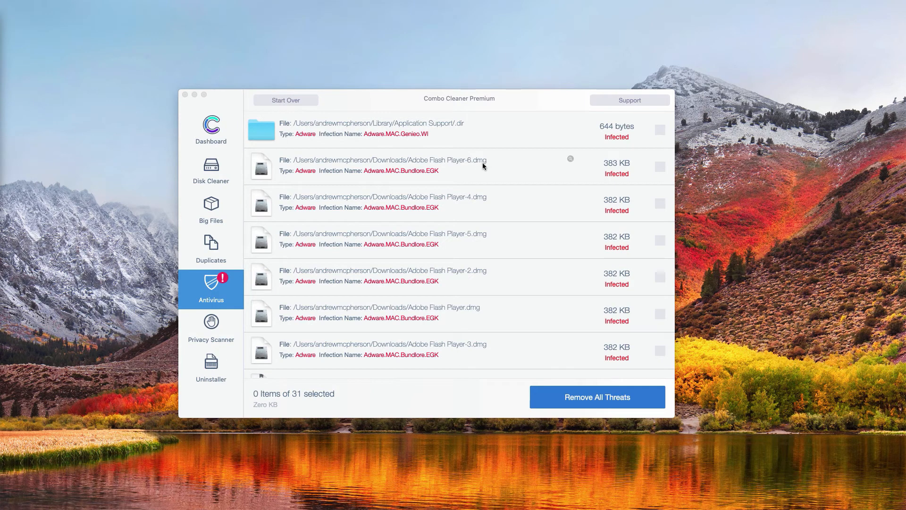
pyautogui.moveTo(572, 166)
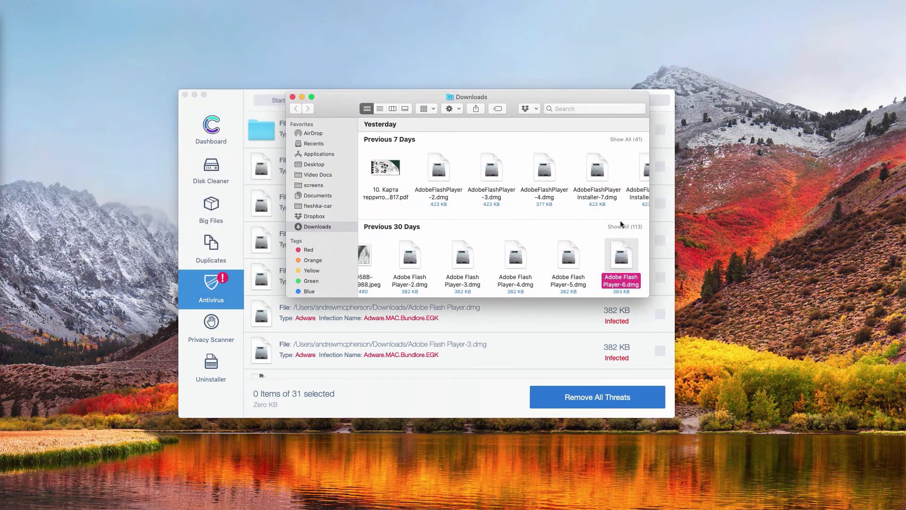
pyautogui.rightClick(621, 254)
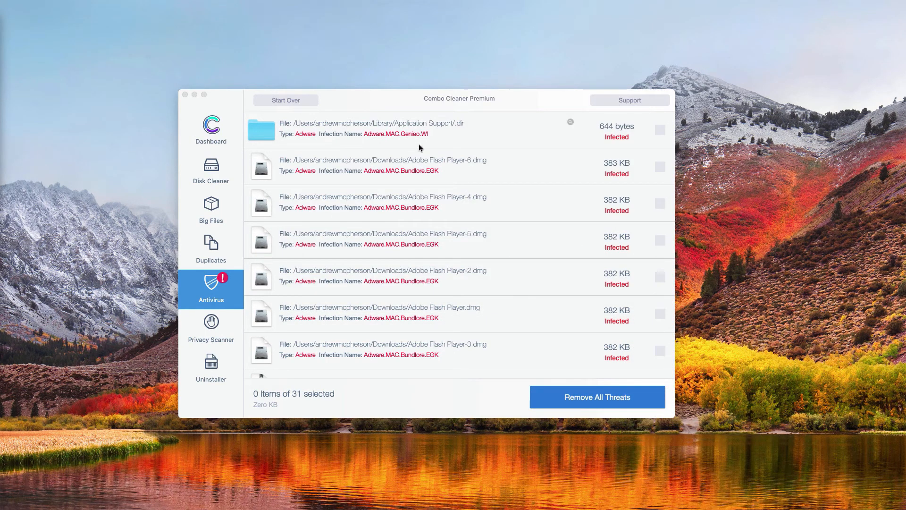
pyautogui.moveTo(457, 175)
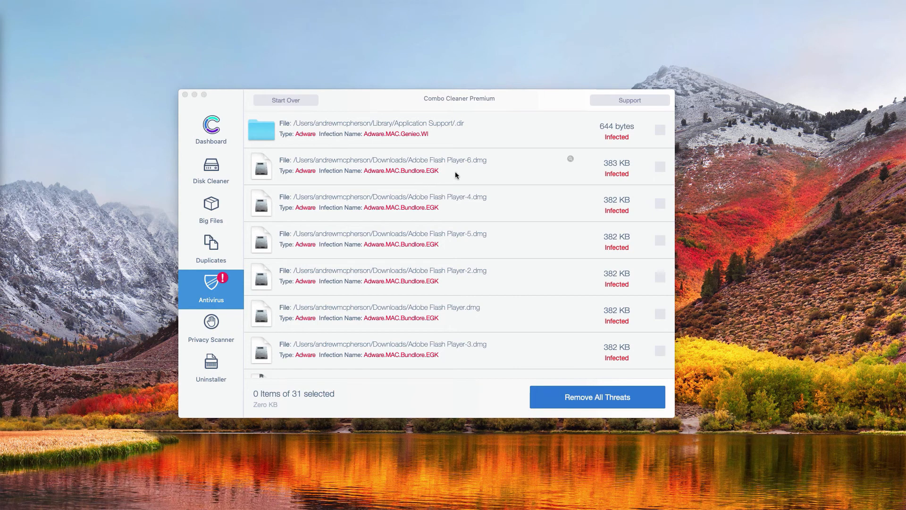
pyautogui.moveTo(497, 108)
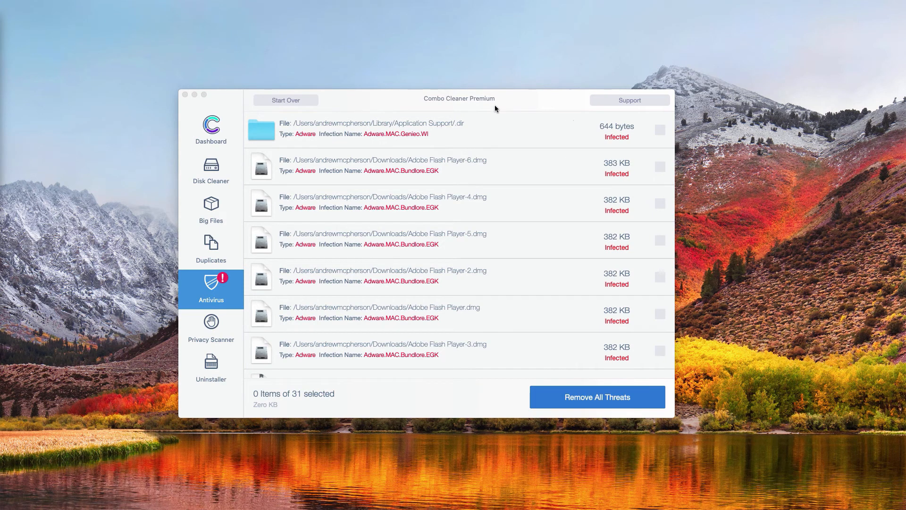
pyautogui.moveTo(503, 100)
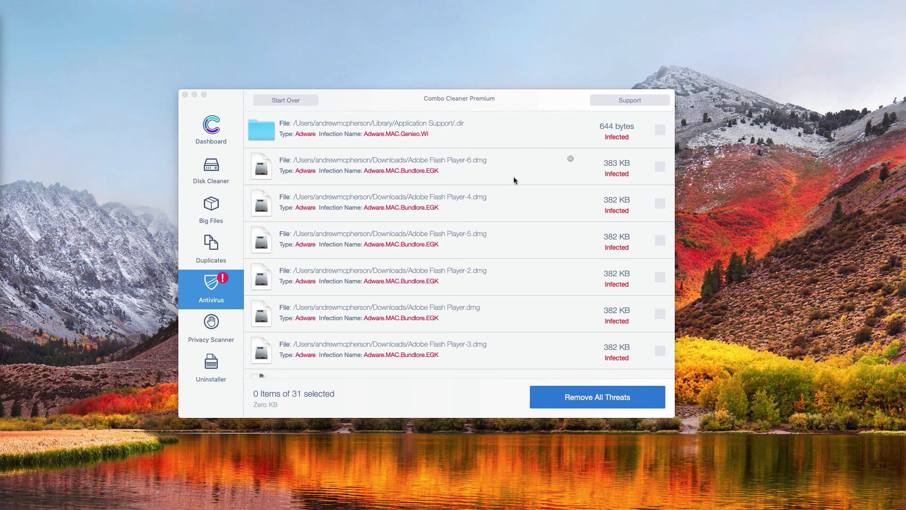
pyautogui.moveTo(479, 143)
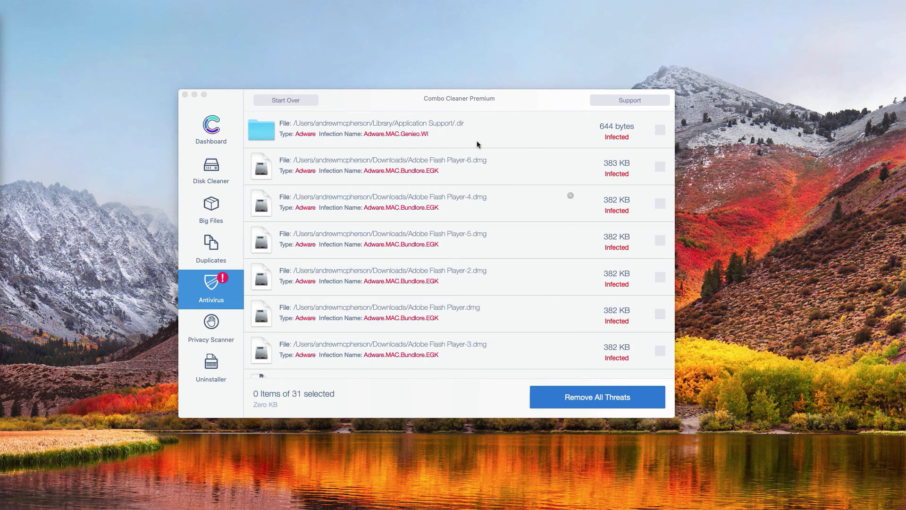
pyautogui.moveTo(450, 100)
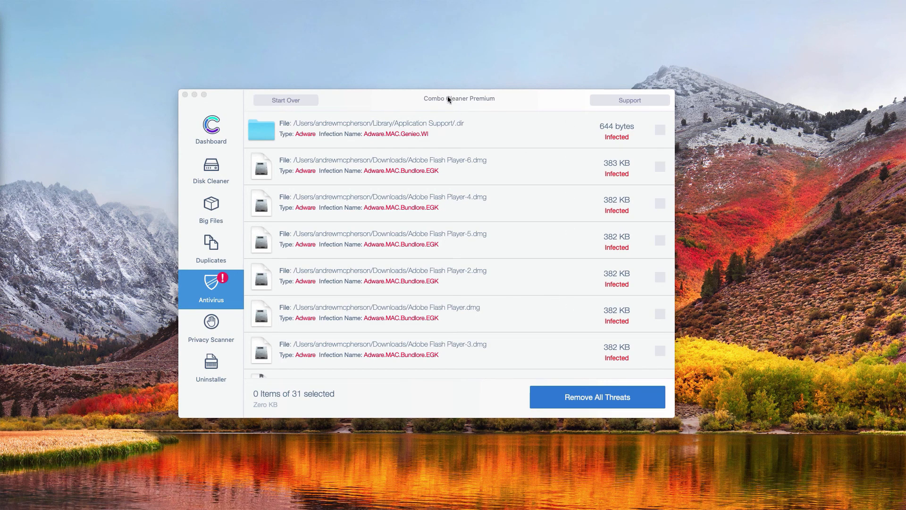